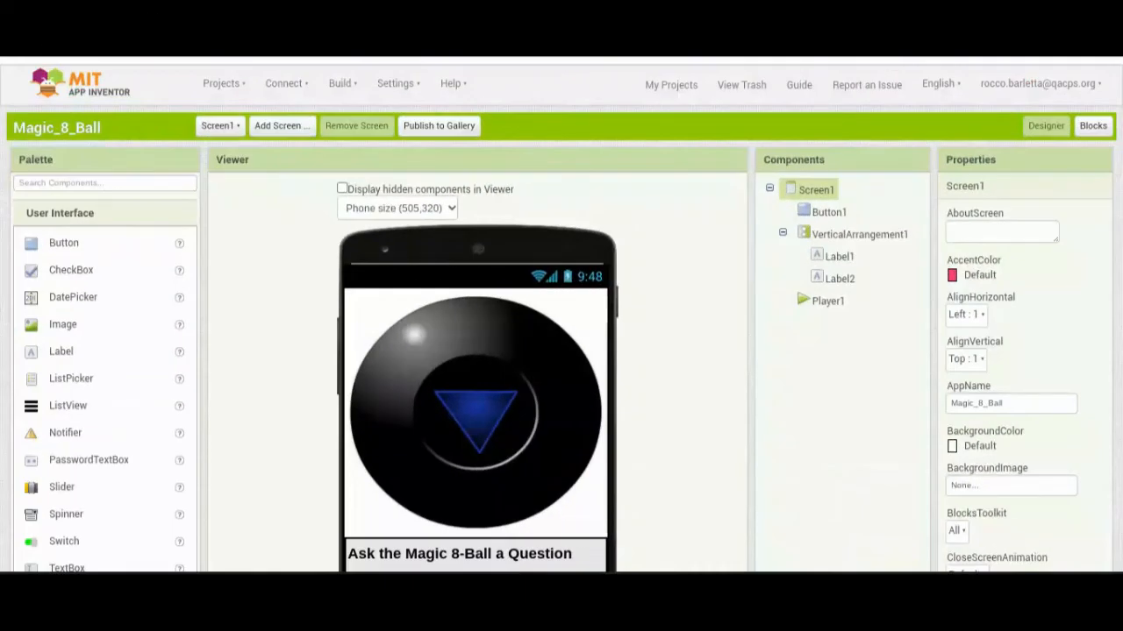
pyautogui.moveTo(740, 103)
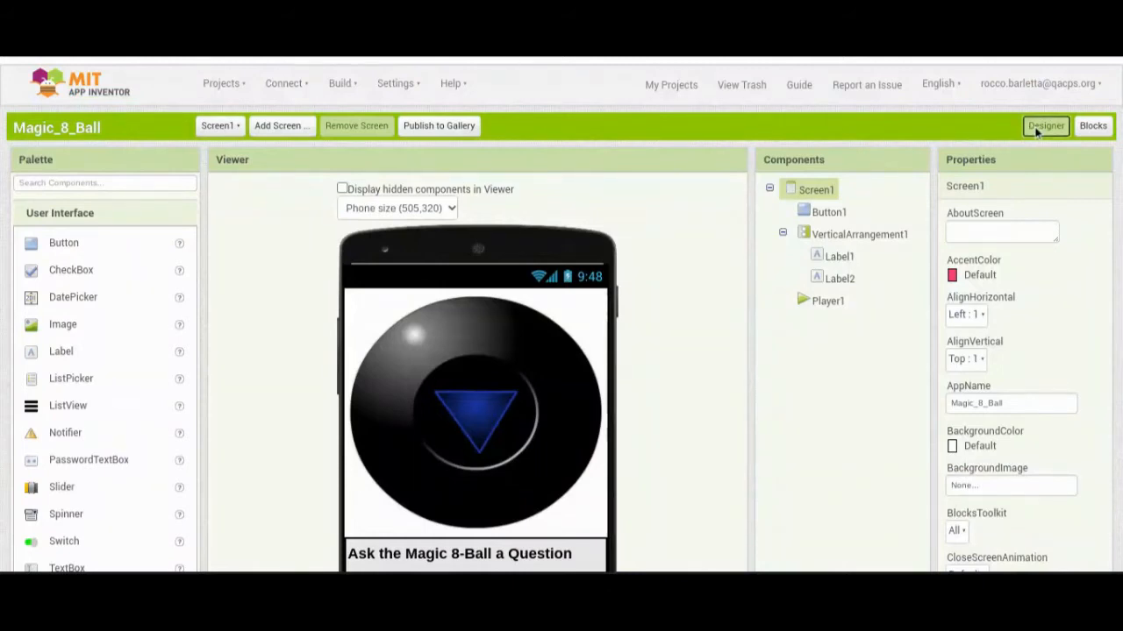
pyautogui.moveTo(740, 217)
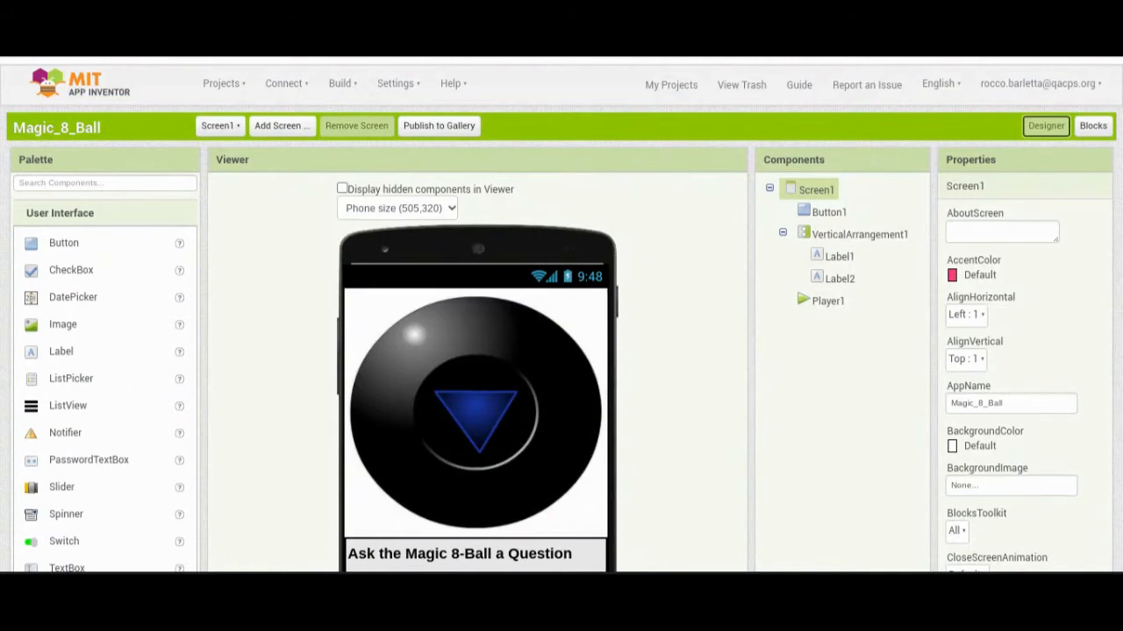
pyautogui.moveTo(129, 269)
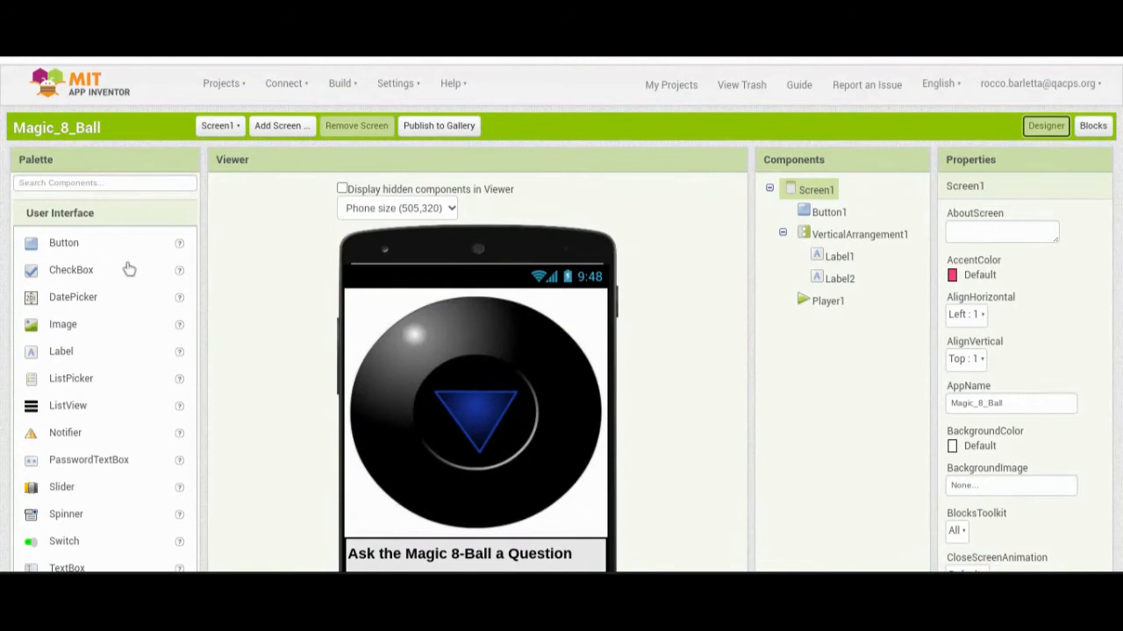
# - Scroll the Designer palette down to the Sensors drawer's components
pyautogui.scroll(-3)
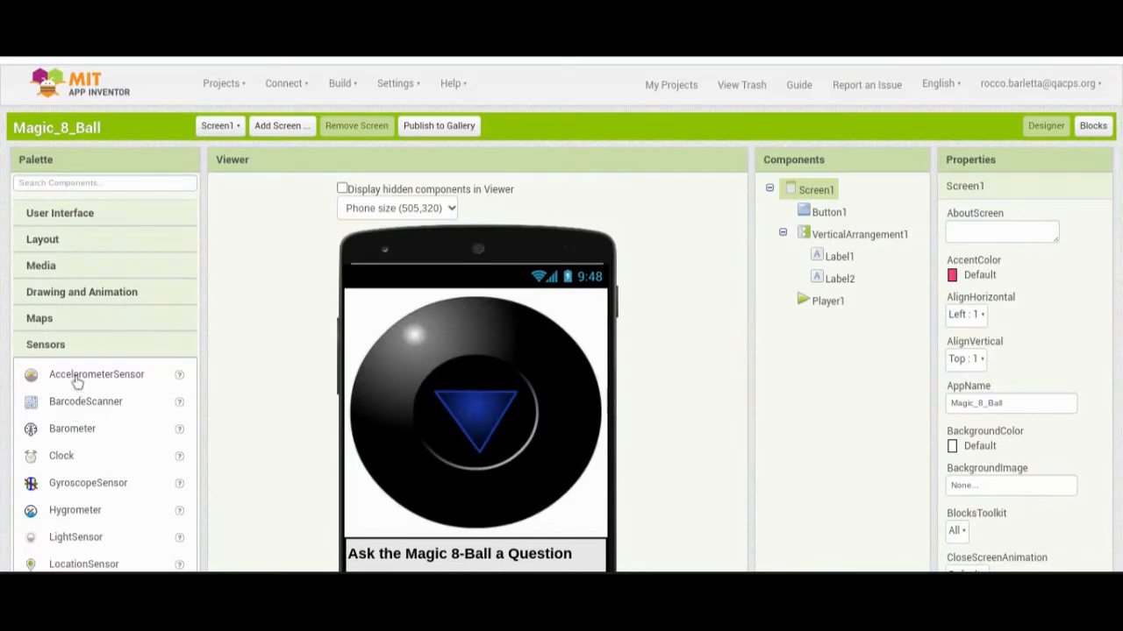
# - Drop an AccelerometerSensor from the Sensors palette onto the Viewer screen
pyautogui.moveTo(96, 374); pyautogui.dragTo(299, 368)
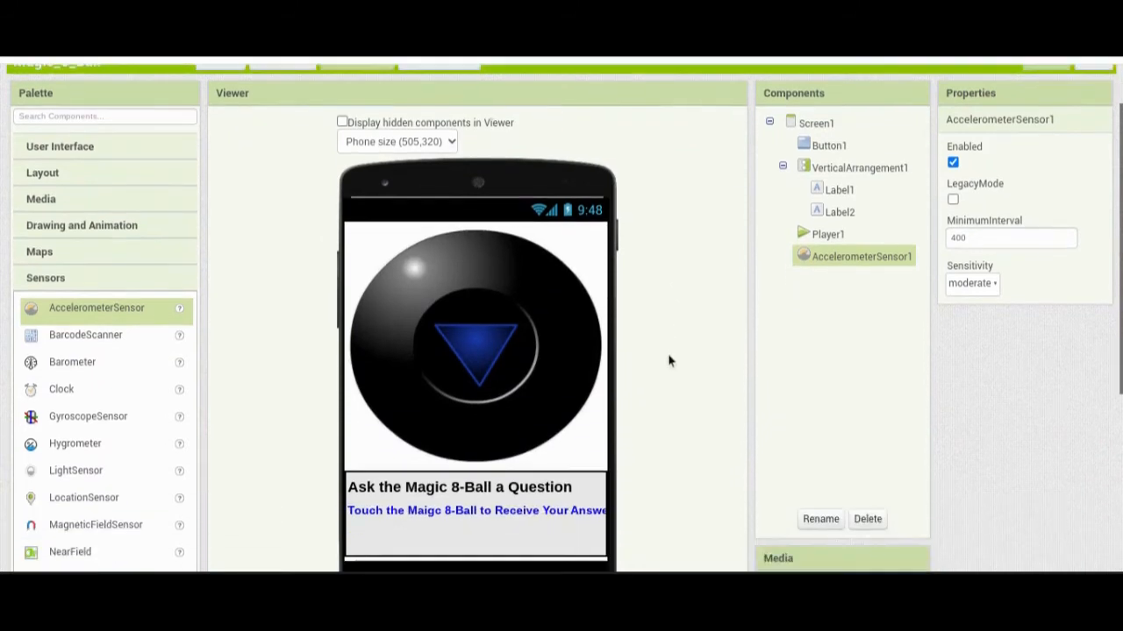
pyautogui.scroll(-3)
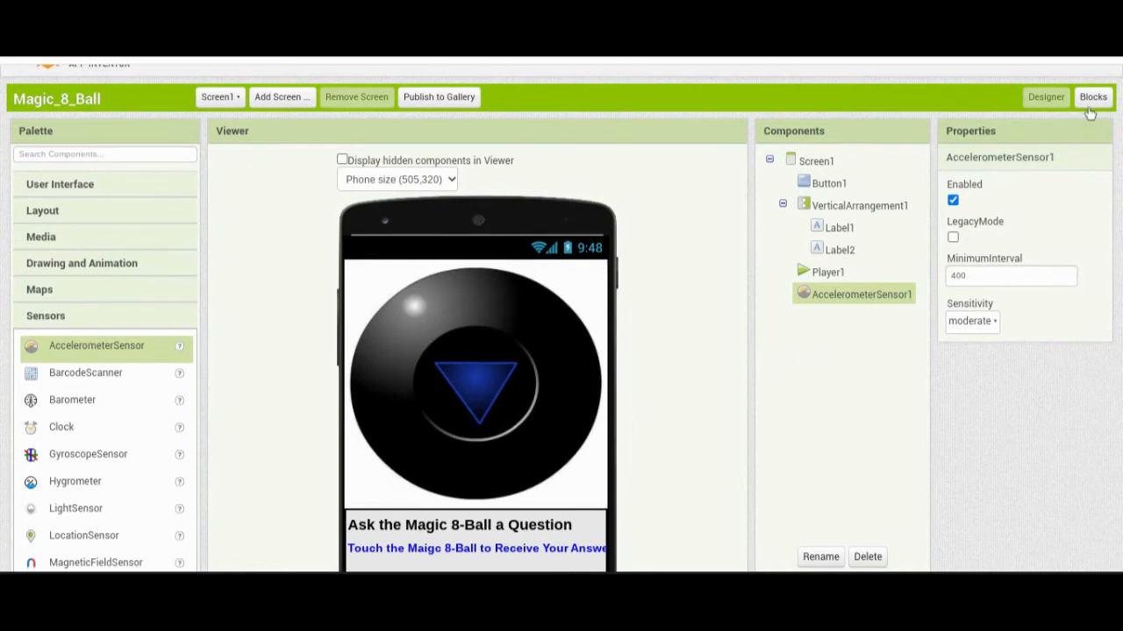
# - Switch from the Designer to the Blocks editor
pyautogui.click(1093, 96)
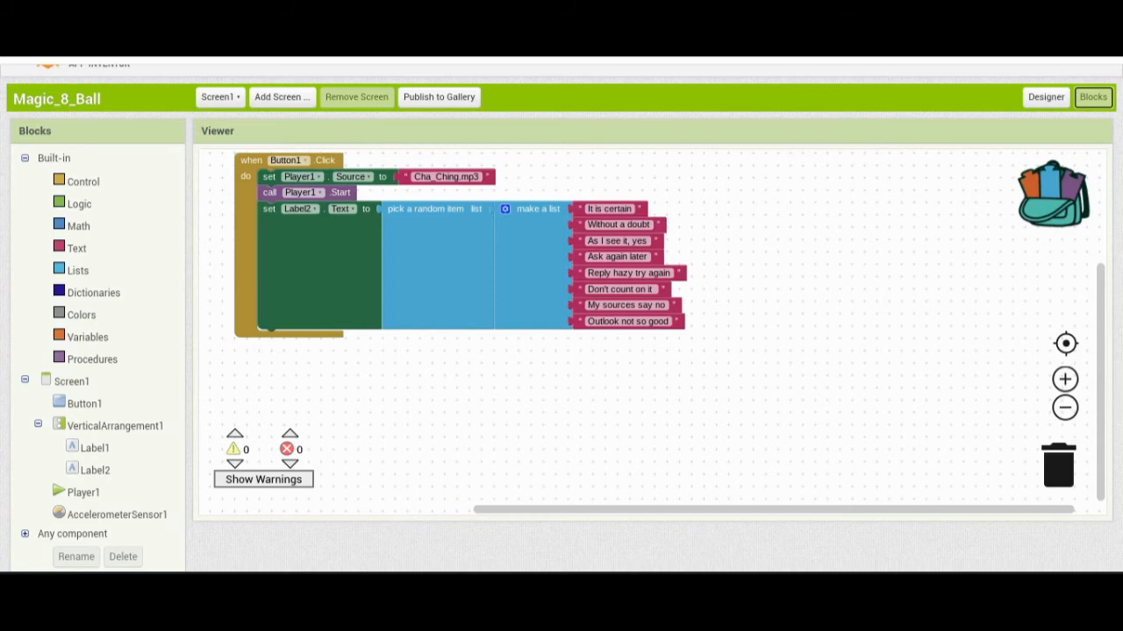
pyautogui.moveTo(598, 432)
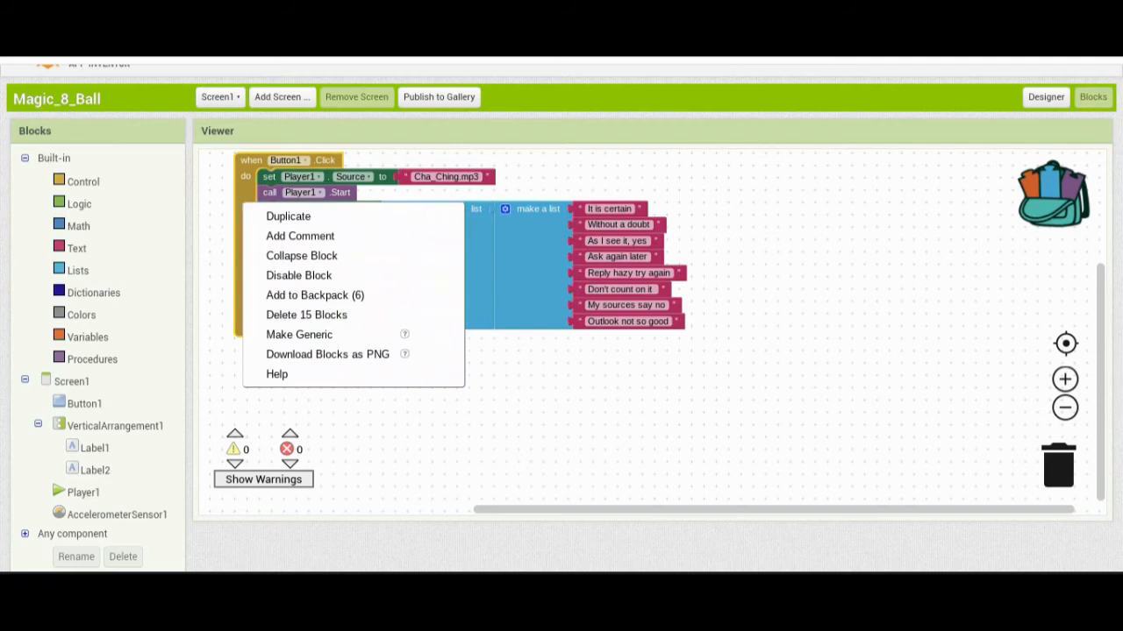
pyautogui.moveTo(287, 216)
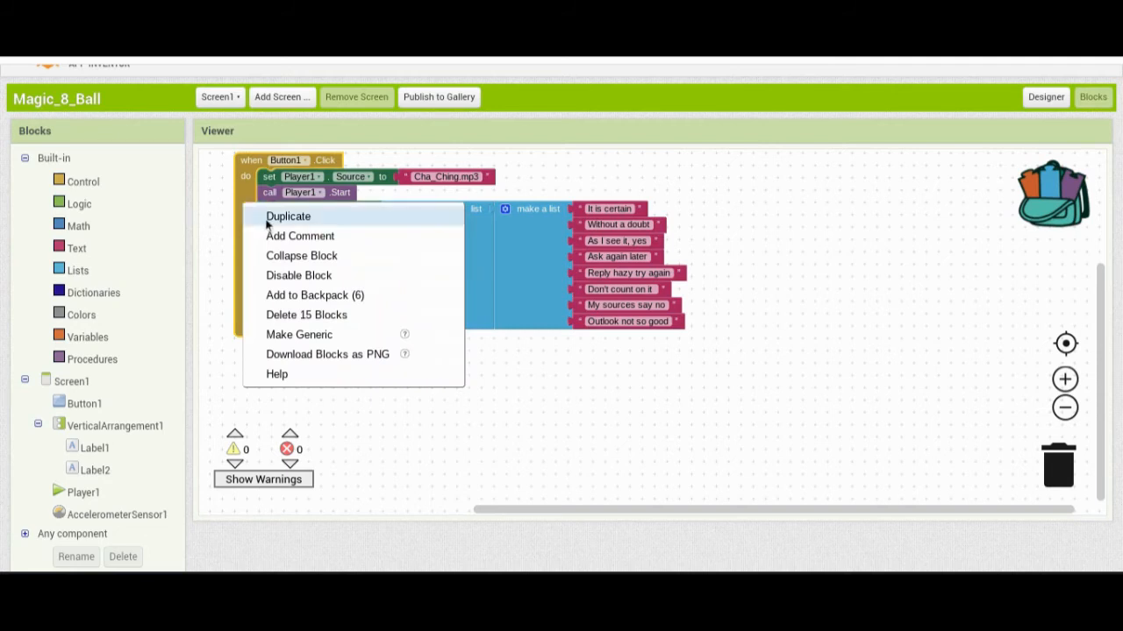
# - Duplicate the when Button1.Click handler and pull its set/call blocks out of the copy
pyautogui.click(287, 215)
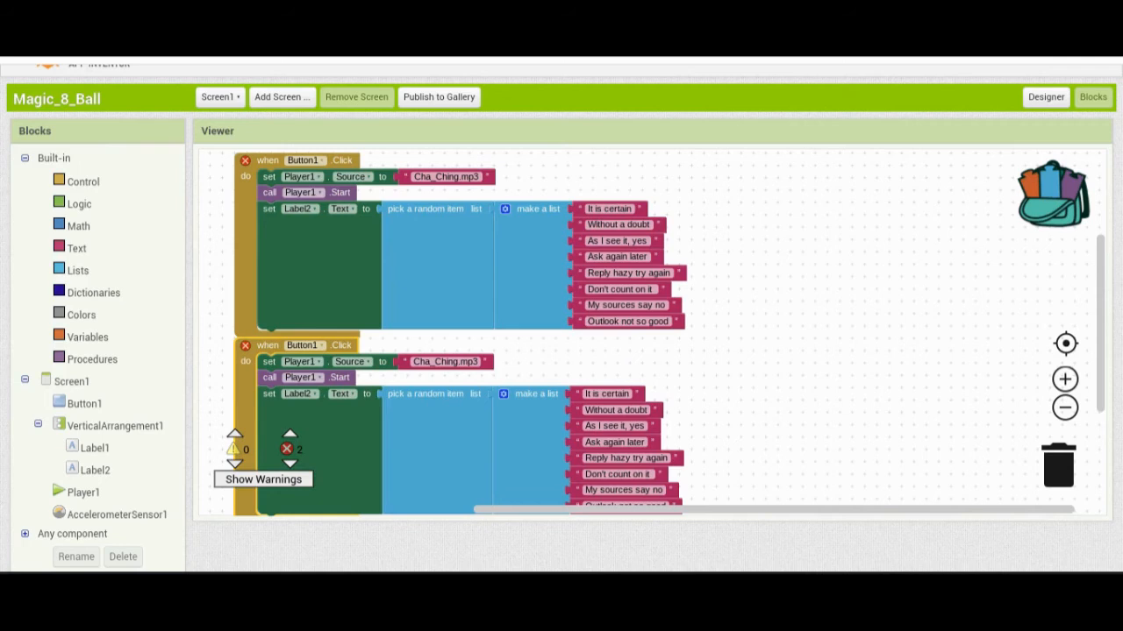
pyautogui.moveTo(363, 377)
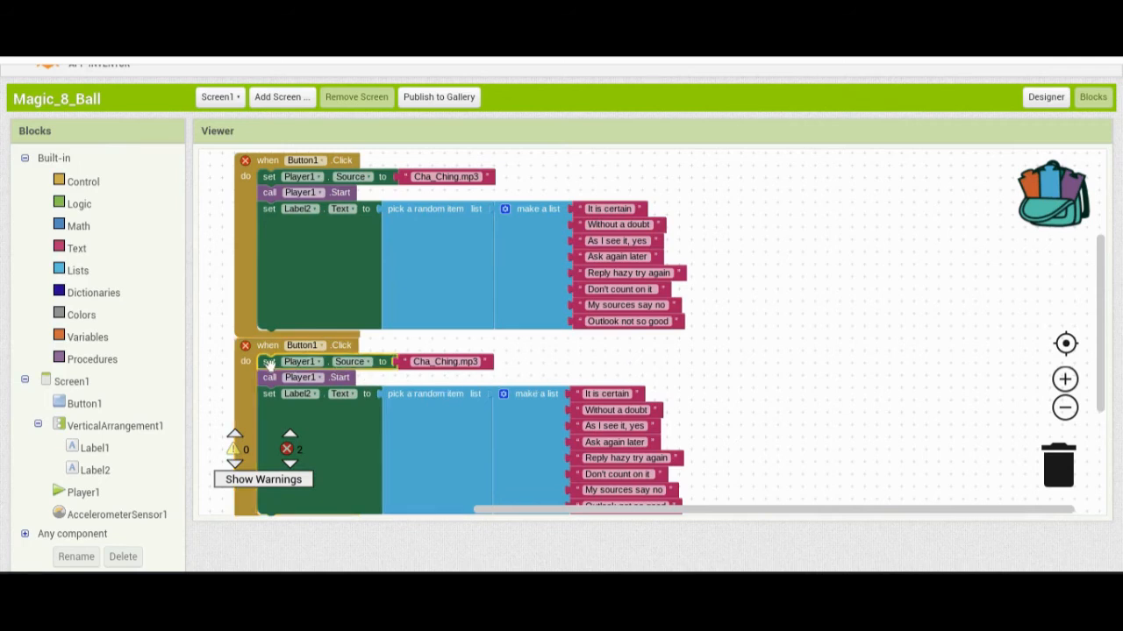
pyautogui.moveTo(270, 362); pyautogui.dragTo(505, 358)
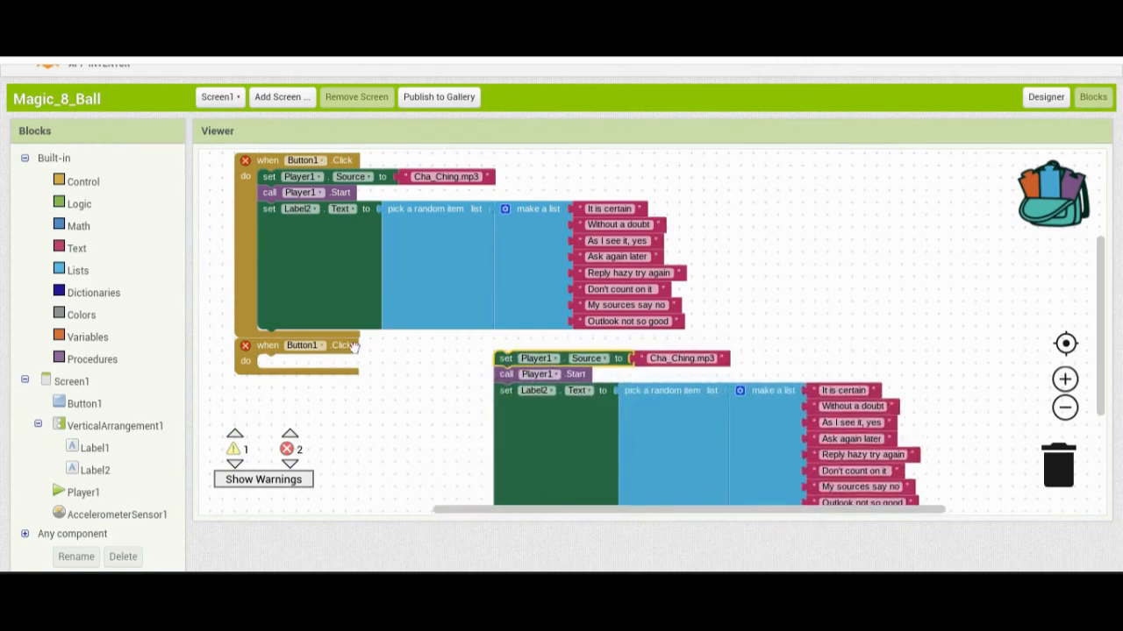
pyautogui.moveTo(378, 359)
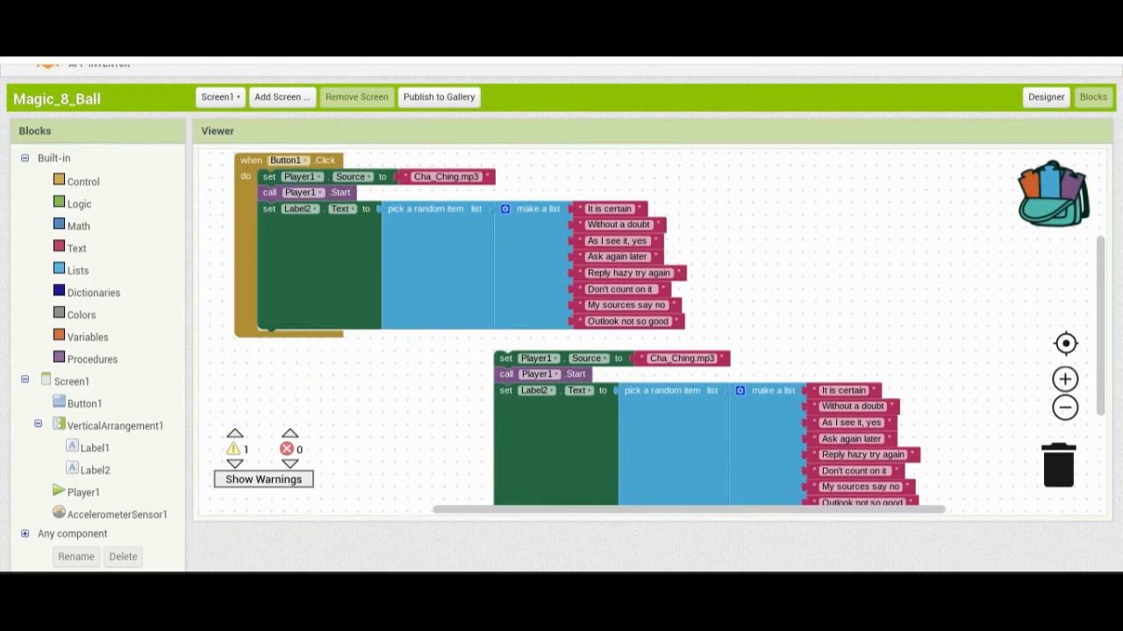
# - Select AccelerometerSensor1 in the Blocks panel to show its event blocks
pyautogui.click(95, 462)
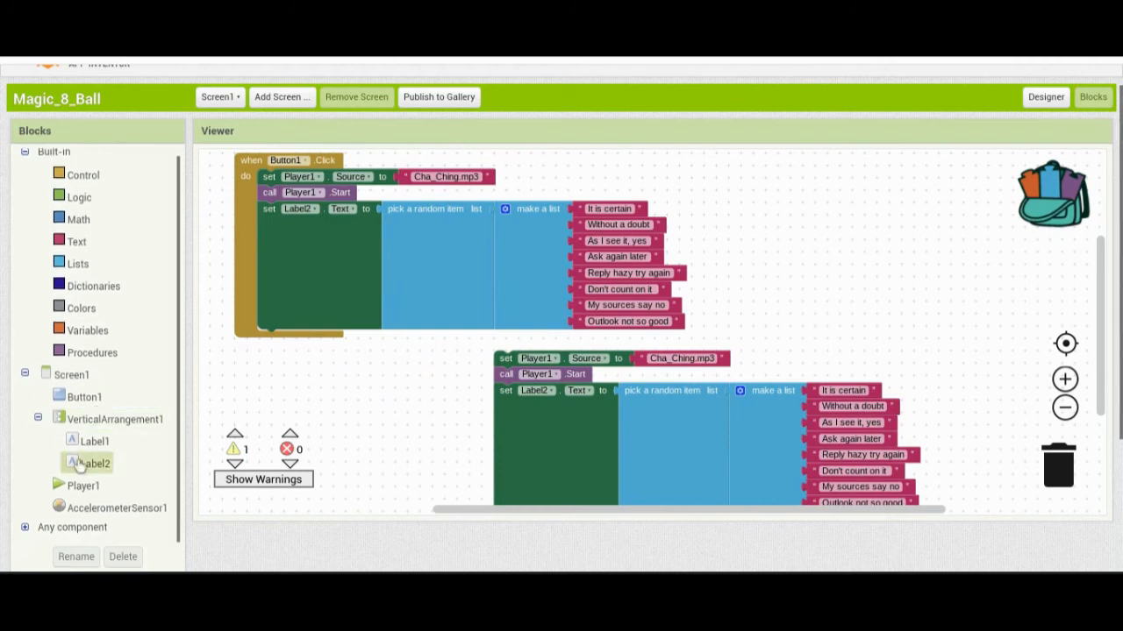
pyautogui.click(115, 507)
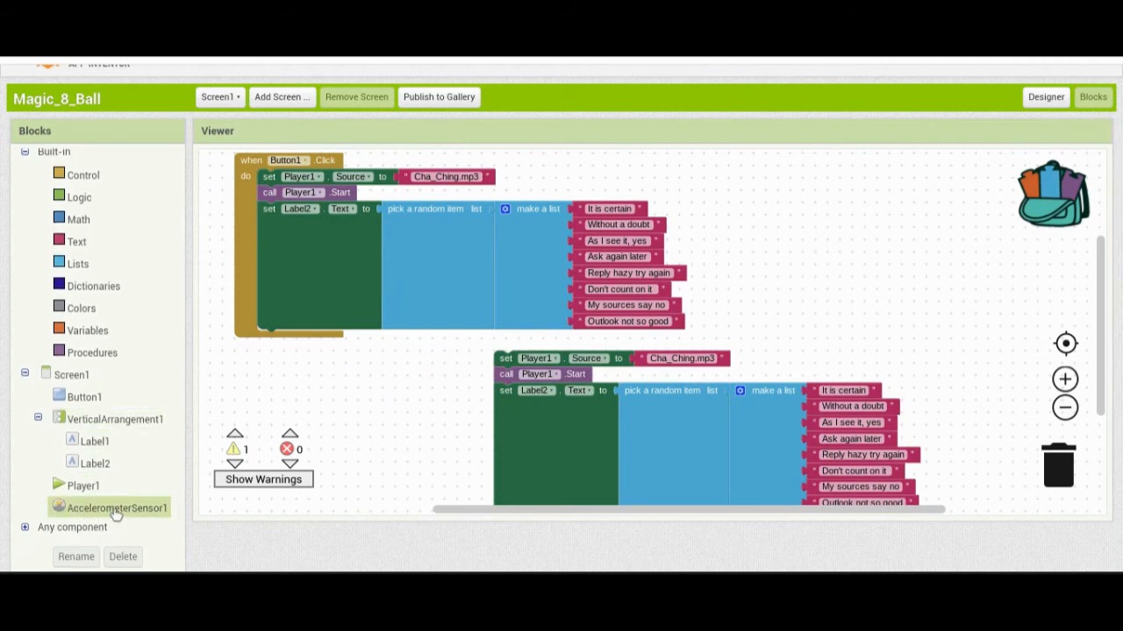
pyautogui.click(116, 507)
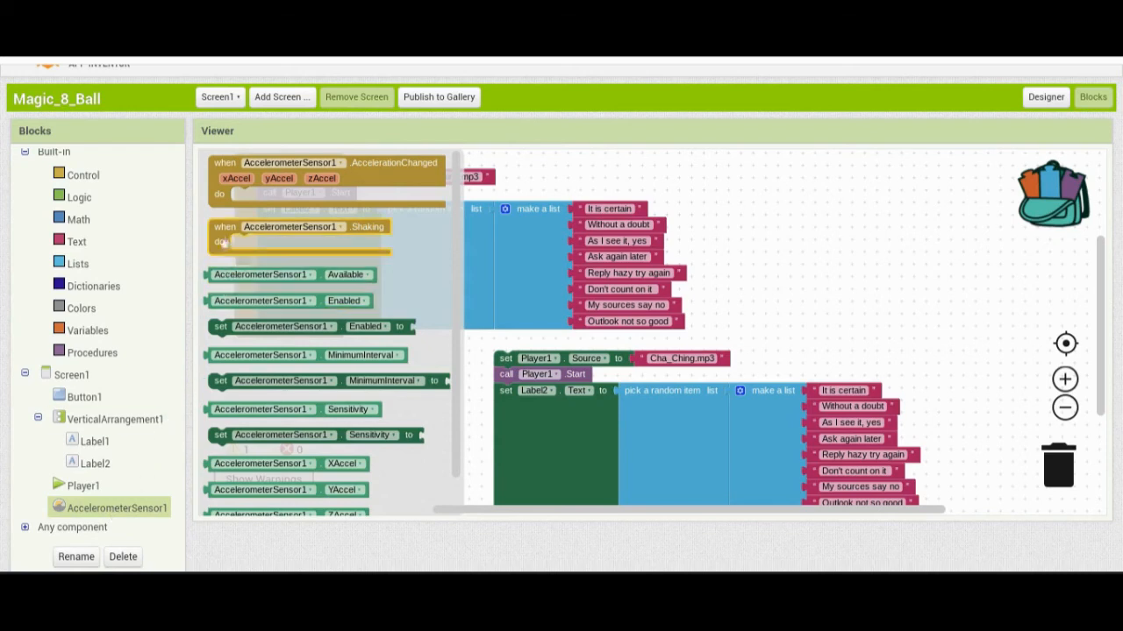
pyautogui.moveTo(222, 241)
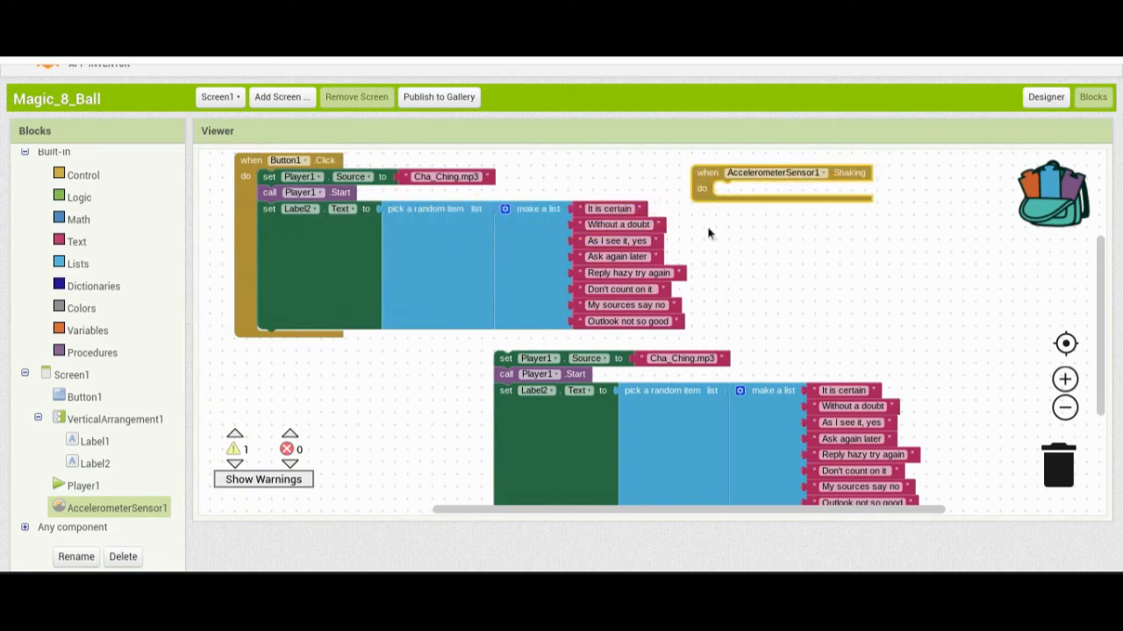
pyautogui.moveTo(750, 303)
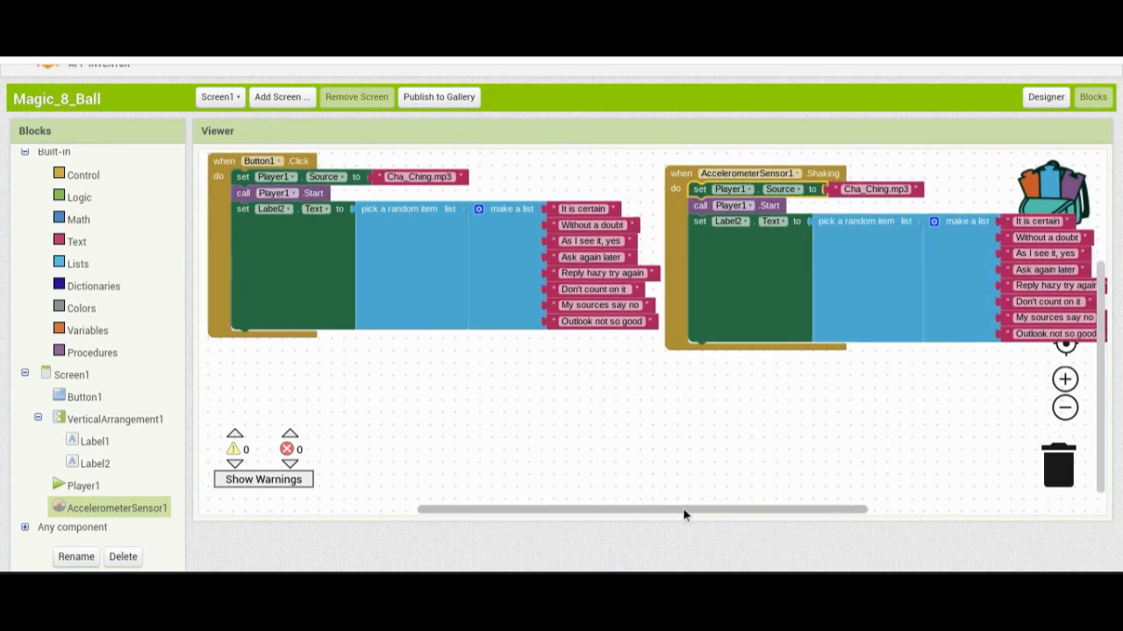
pyautogui.moveTo(657, 468)
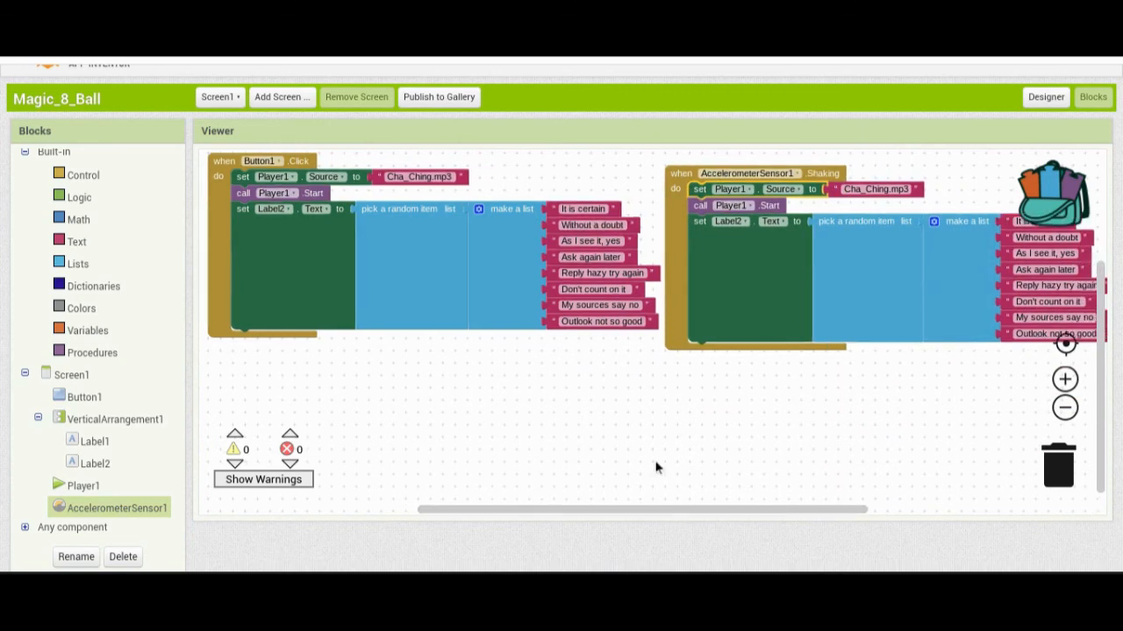